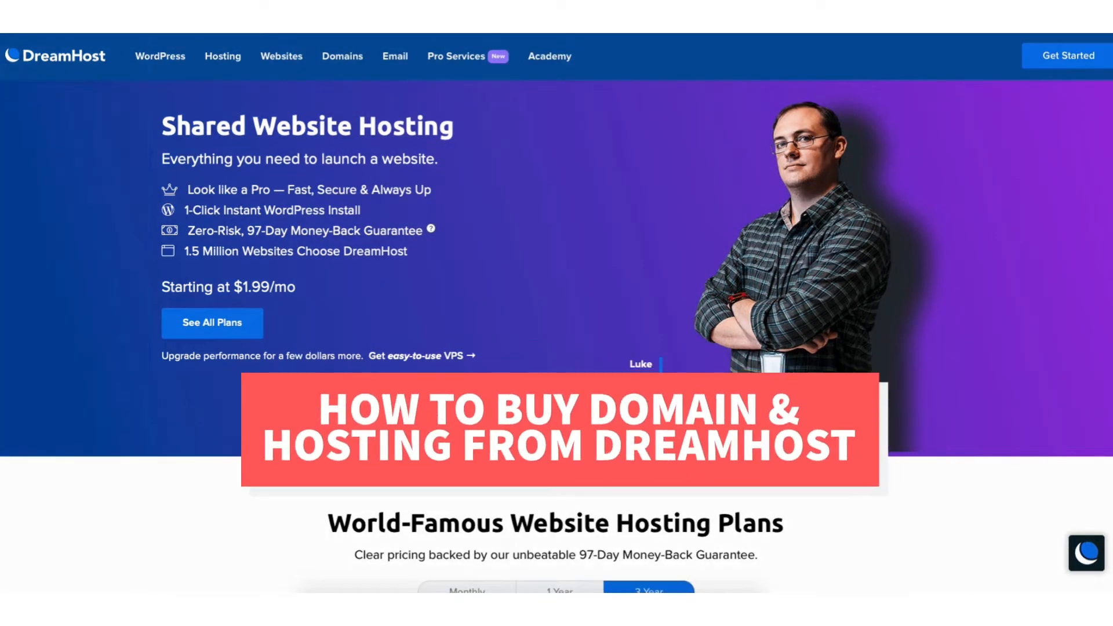
Step: Scroll down to the World-Famous Website Hosting Plans section with Shared Starter and Shared Unlimited cards
{"action": "scroll", "scroll_direction": "down", "scroll_amount": 3}
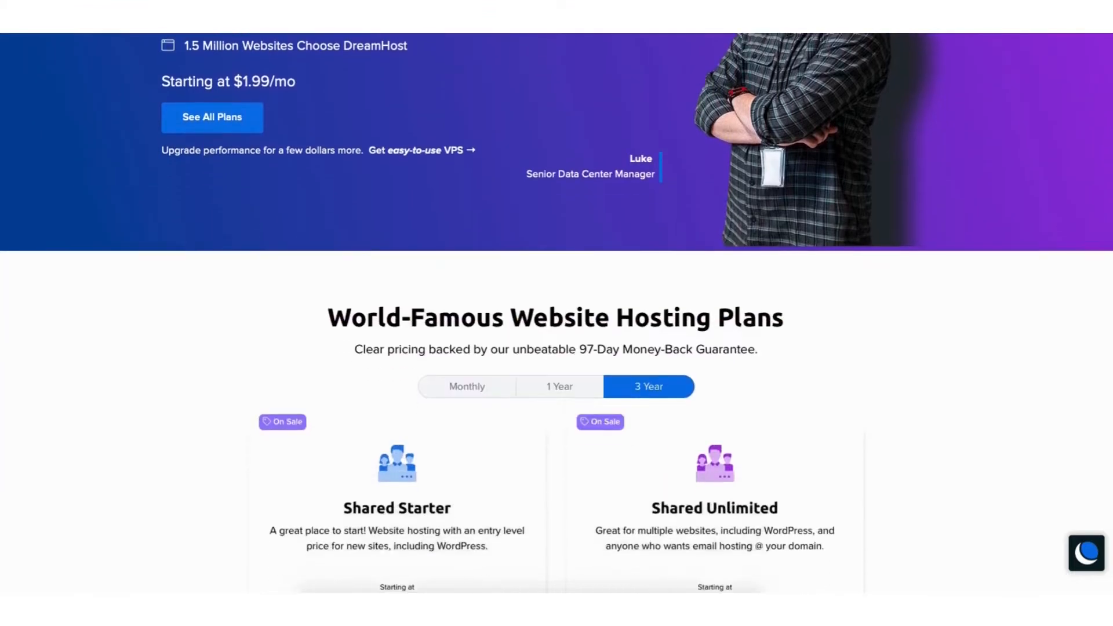
{"action": "scroll", "scroll_direction": "down", "scroll_amount": 3}
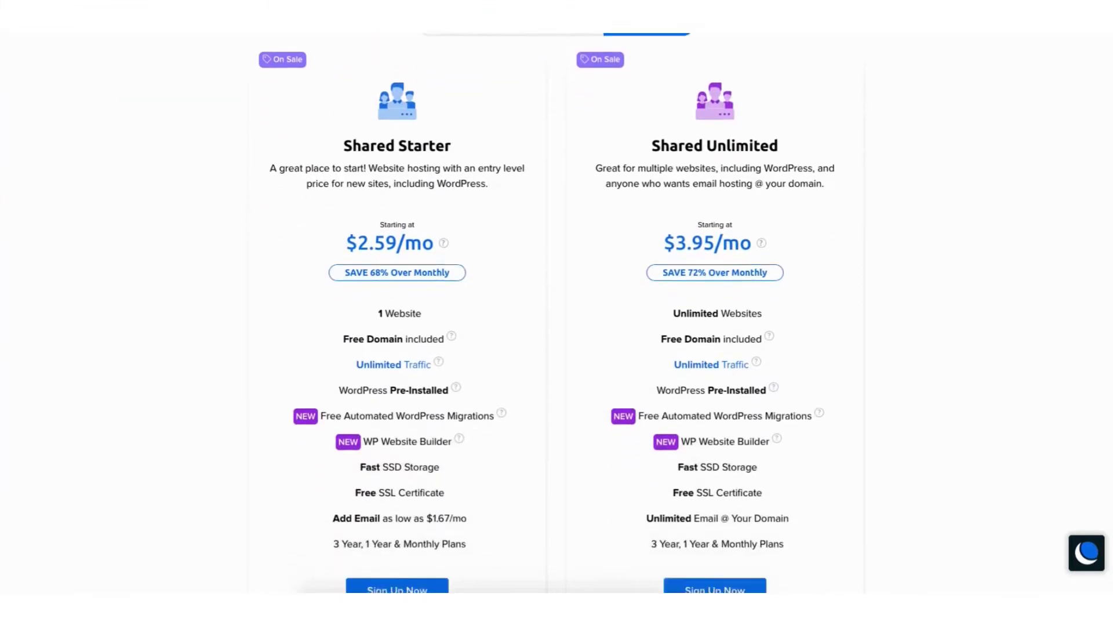
{"action": "scroll", "scroll_direction": "down", "scroll_amount": 3}
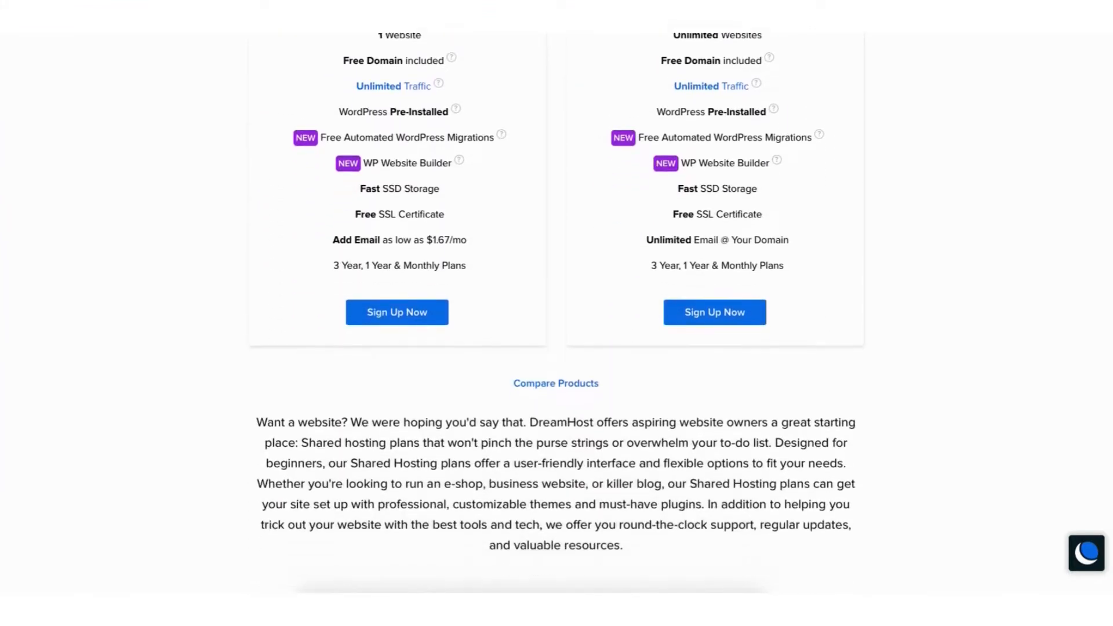
{"action": "scroll", "scroll_direction": "down", "scroll_amount": 3}
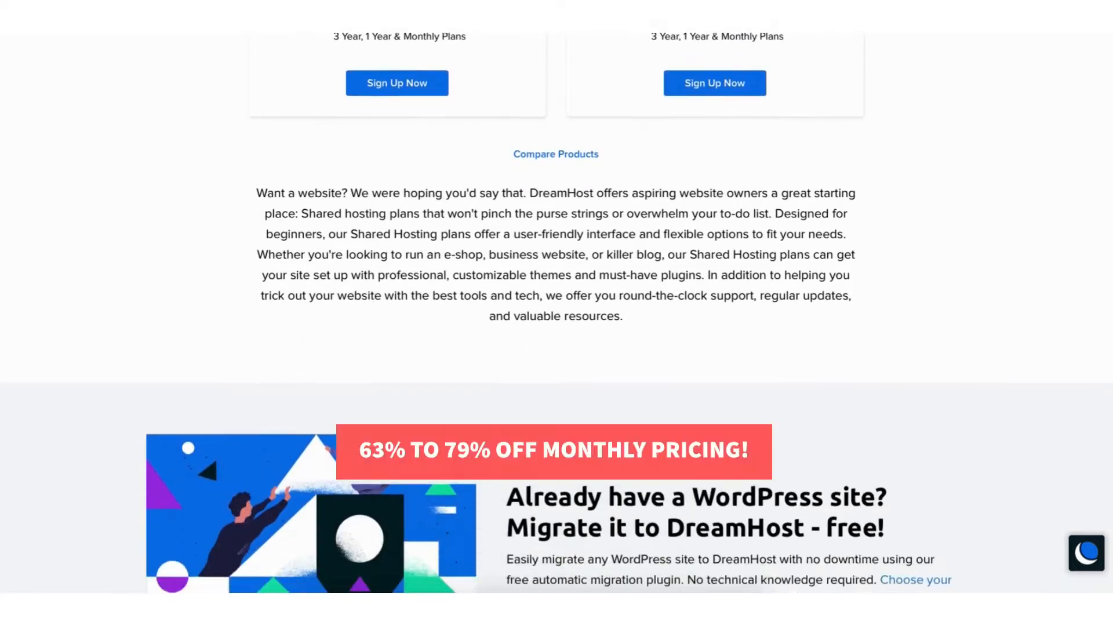
{"action": "scroll", "scroll_direction": "down", "scroll_amount": 3}
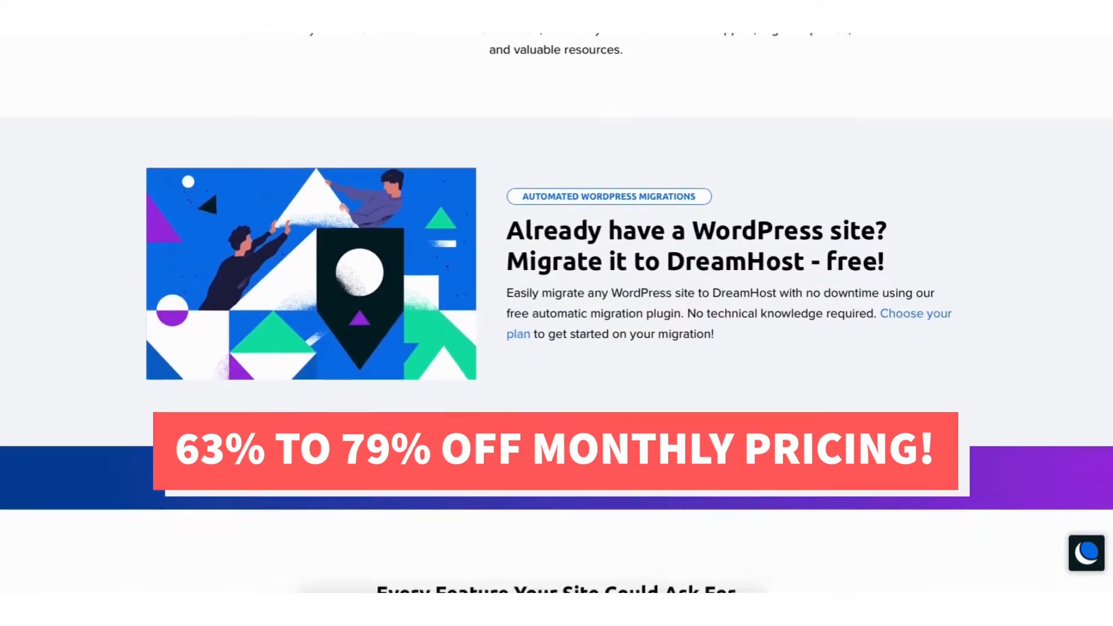
{"action": "scroll", "scroll_direction": "down", "scroll_amount": 3}
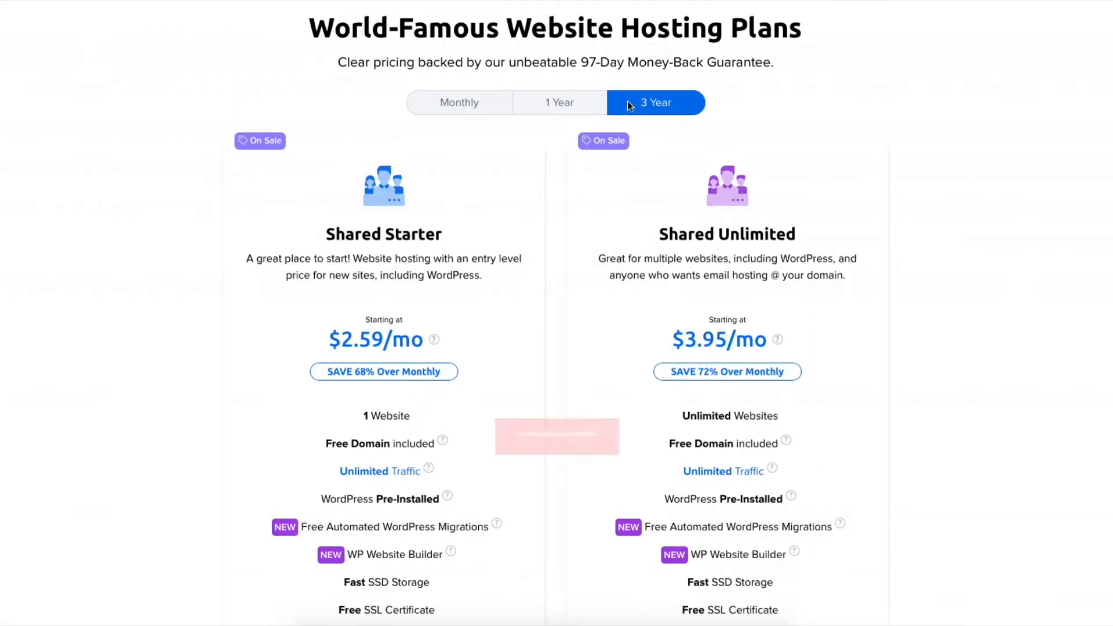
{"action": "left_click", "coordinate": [559, 102]}
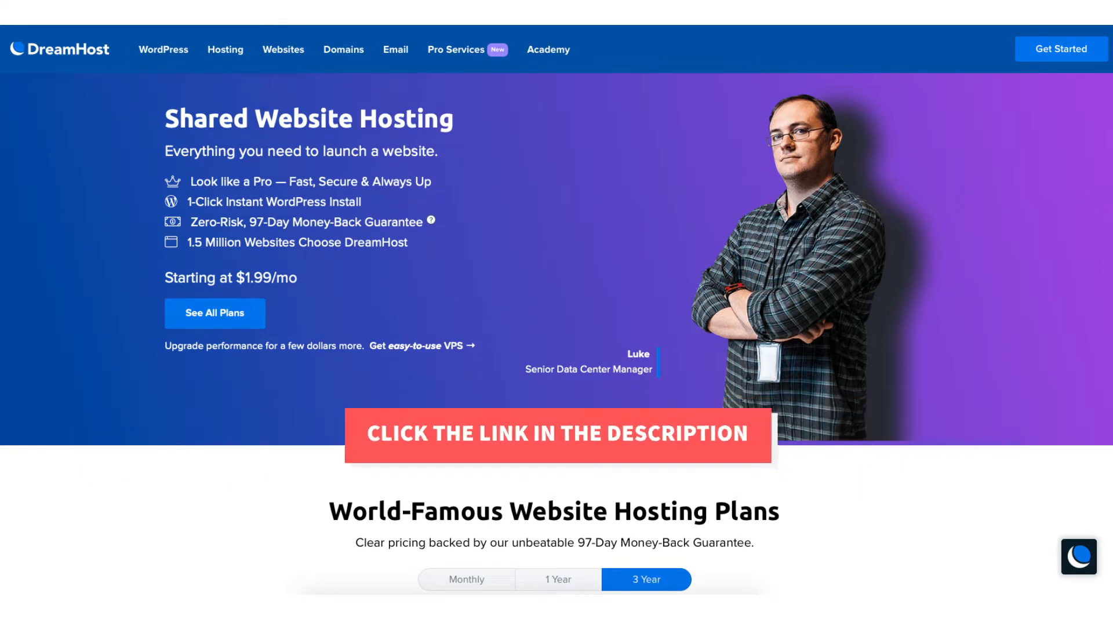
{"action": "scroll", "scroll_direction": "down", "scroll_amount": 3}
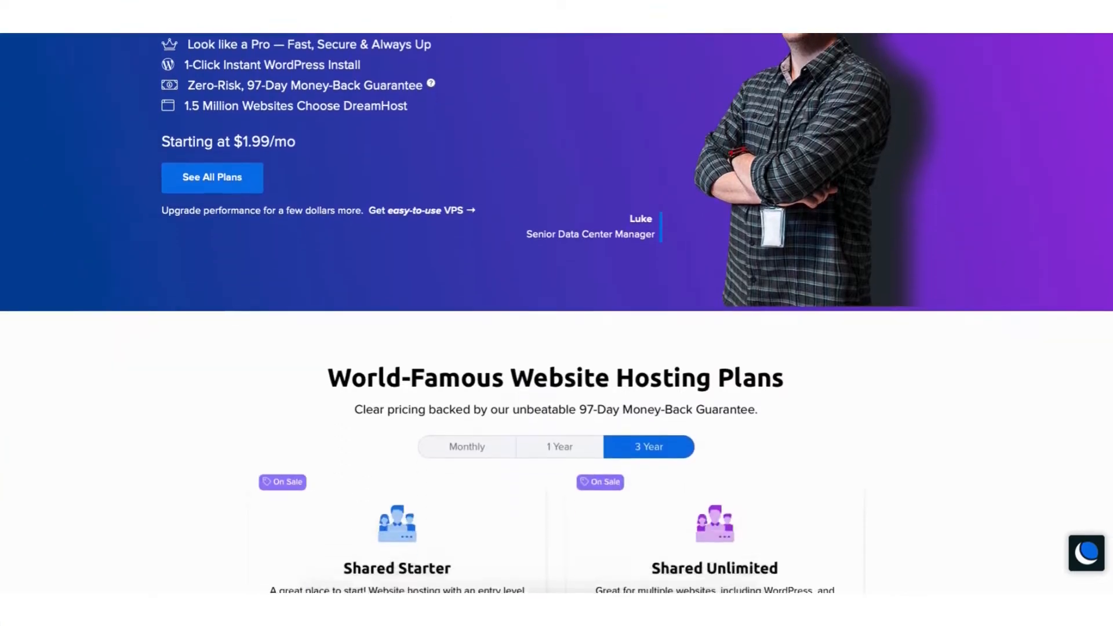
{"action": "scroll", "scroll_direction": "down", "scroll_amount": 3}
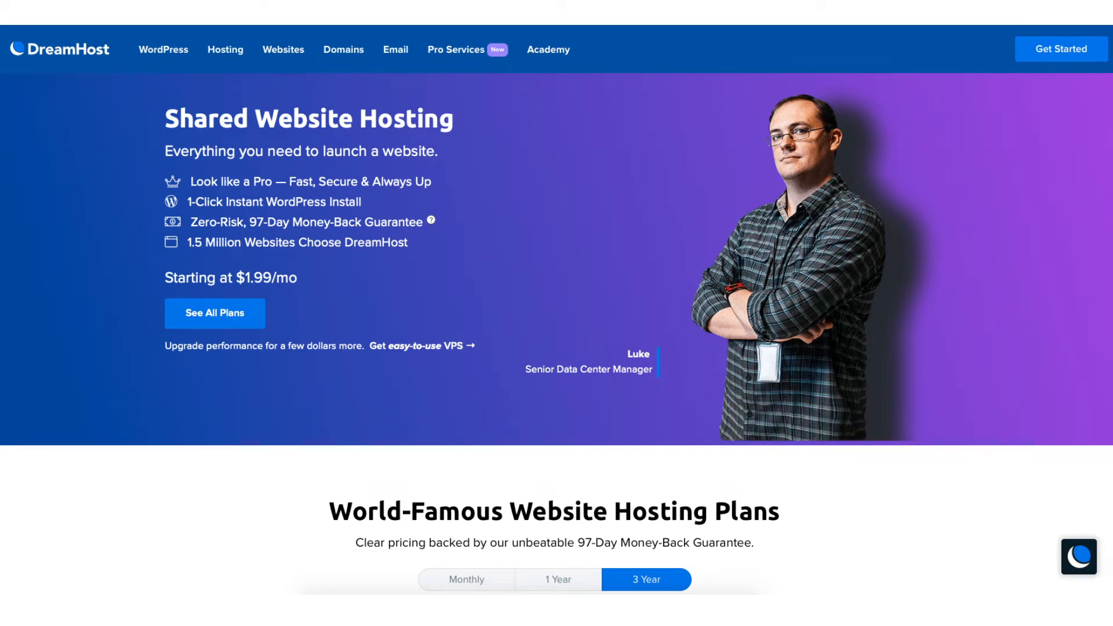
Step: Compare billing terms, then select Monthly to show Shared Starter $1.99/mo and Shared Unlimited $2.99/mo
{"action": "scroll", "scroll_direction": "down", "scroll_amount": 3}
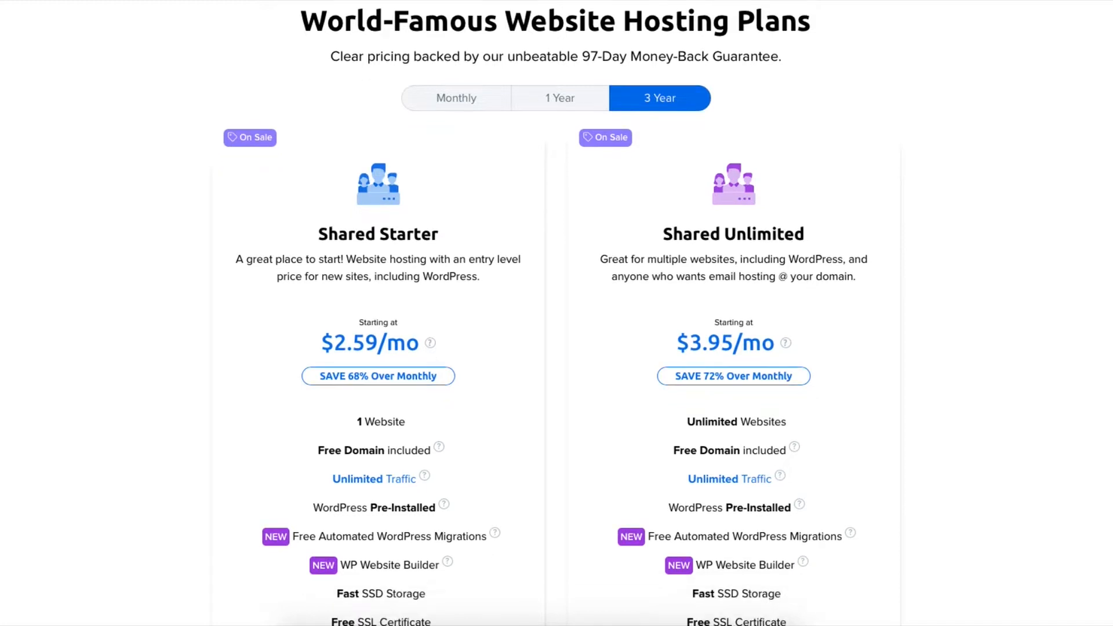
{"action": "mouse_move", "coordinate": [697, 84]}
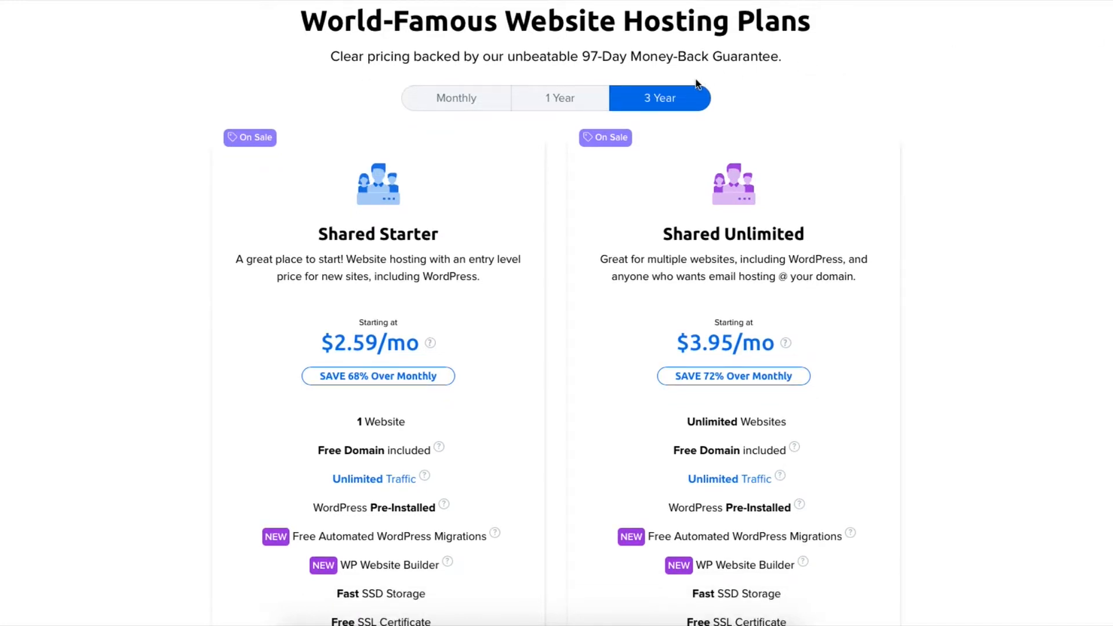
{"action": "mouse_move", "coordinate": [467, 155]}
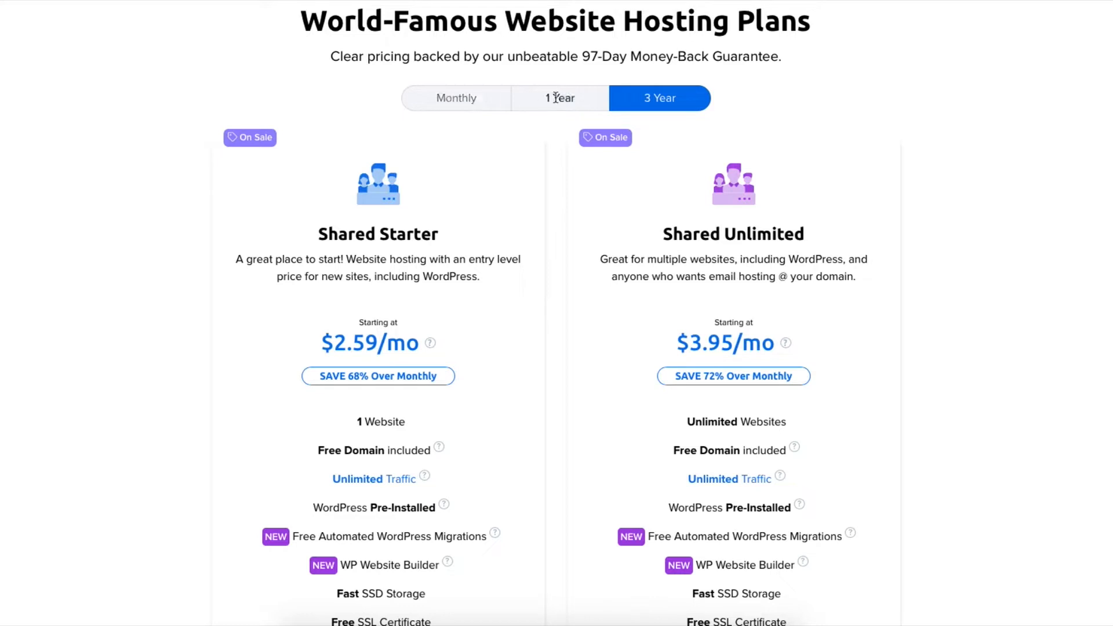
{"action": "left_click", "coordinate": [456, 98]}
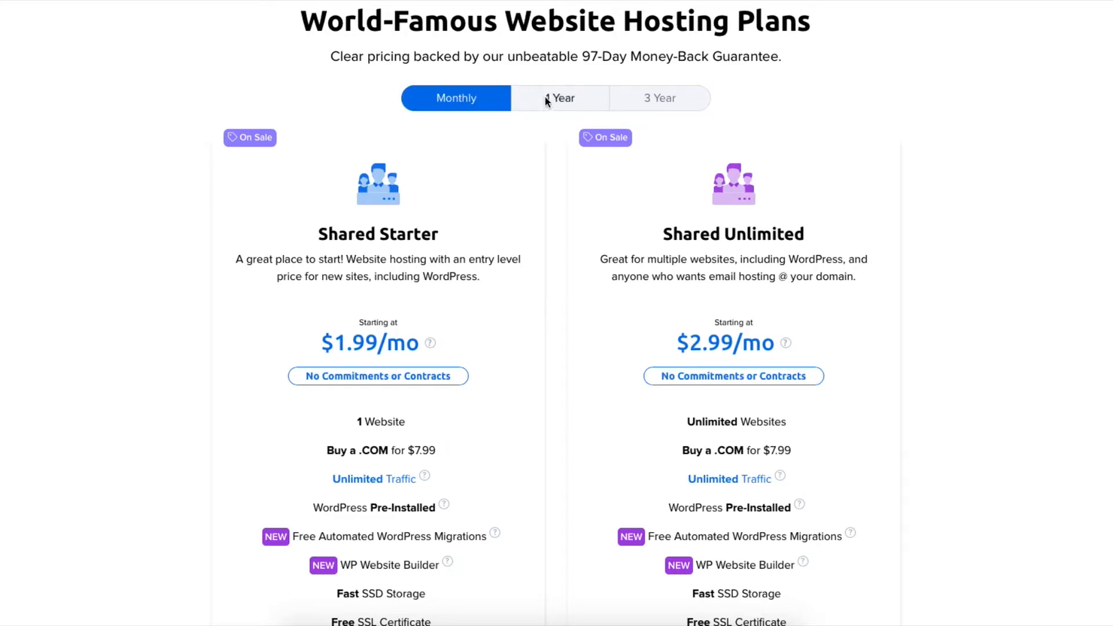
{"action": "left_click", "coordinate": [658, 98]}
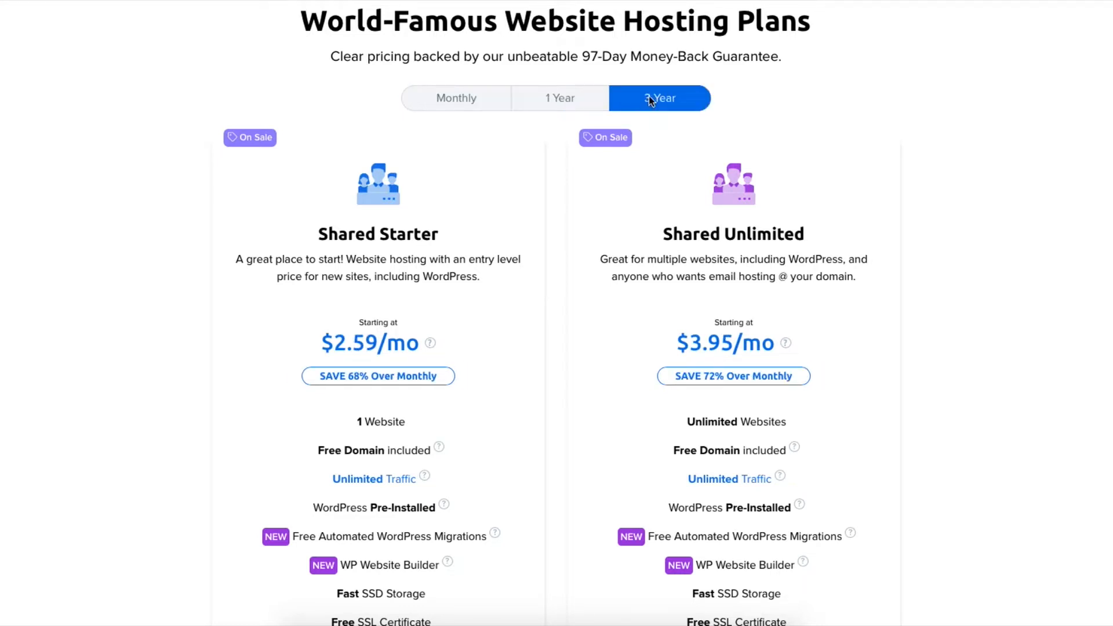
{"action": "mouse_move", "coordinate": [457, 97]}
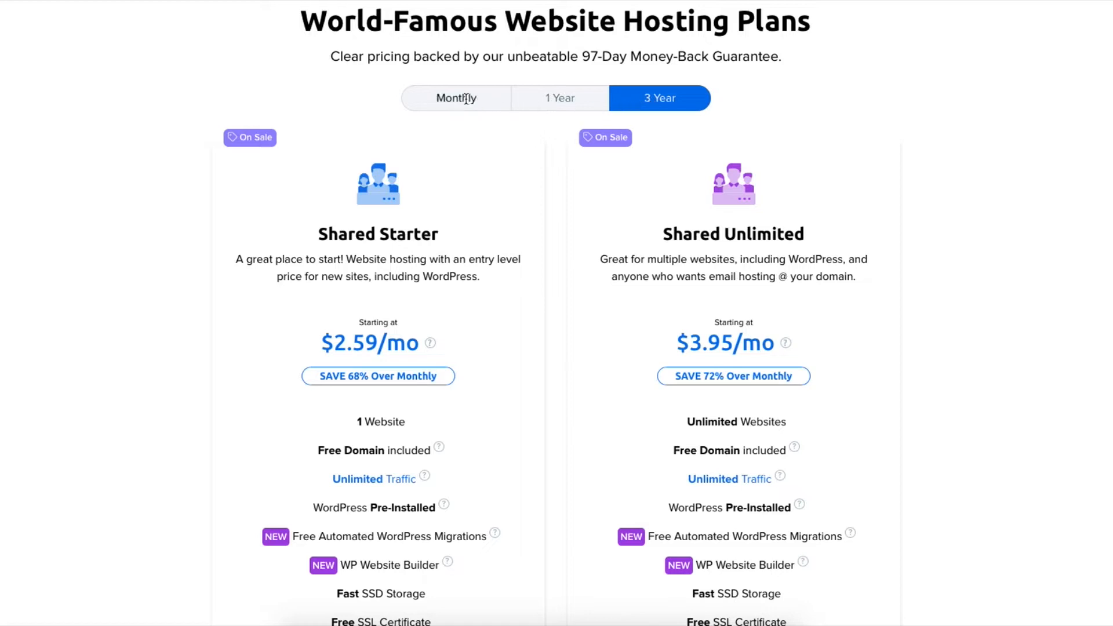
{"action": "left_click", "coordinate": [454, 97]}
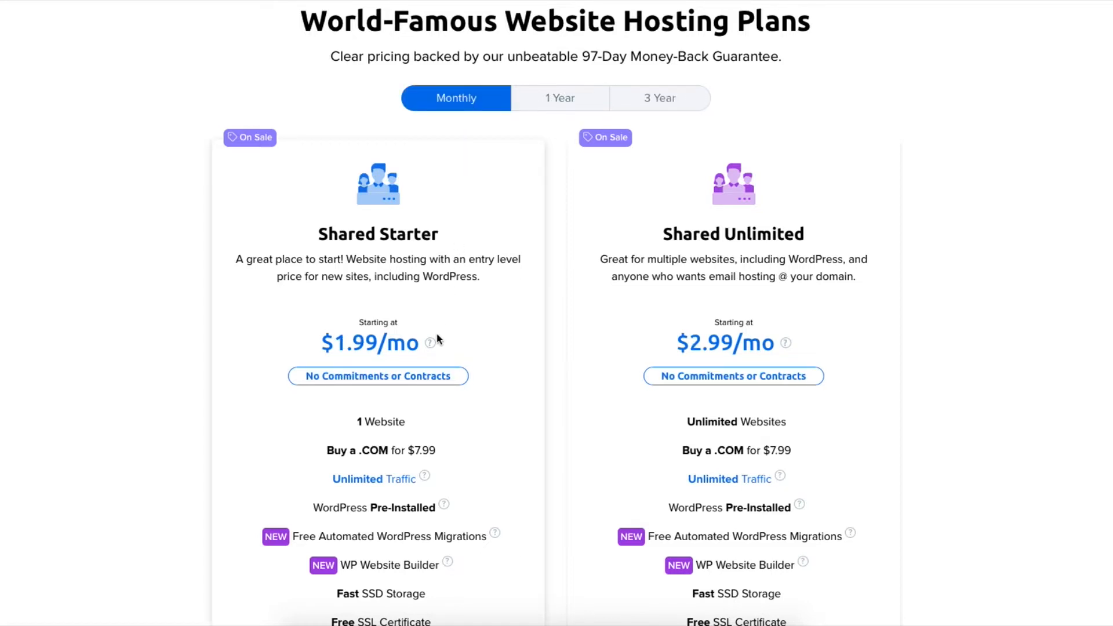
{"action": "mouse_move", "coordinate": [431, 344]}
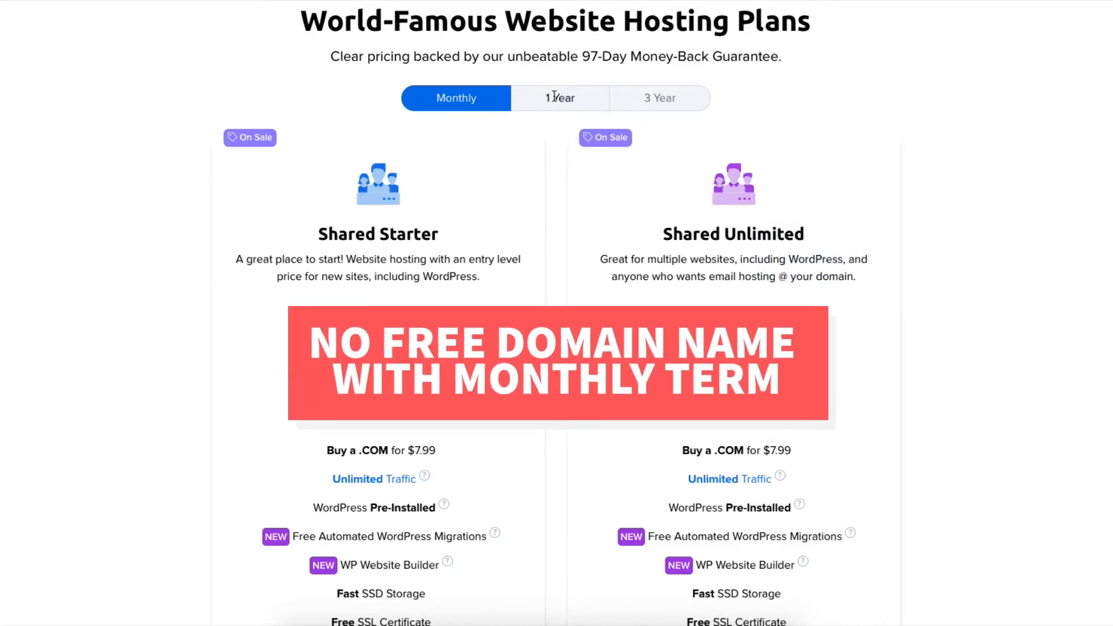
Step: Select the 1 Year term, showing $2.95/mo for both plans with a free domain included
{"action": "left_click", "coordinate": [559, 98]}
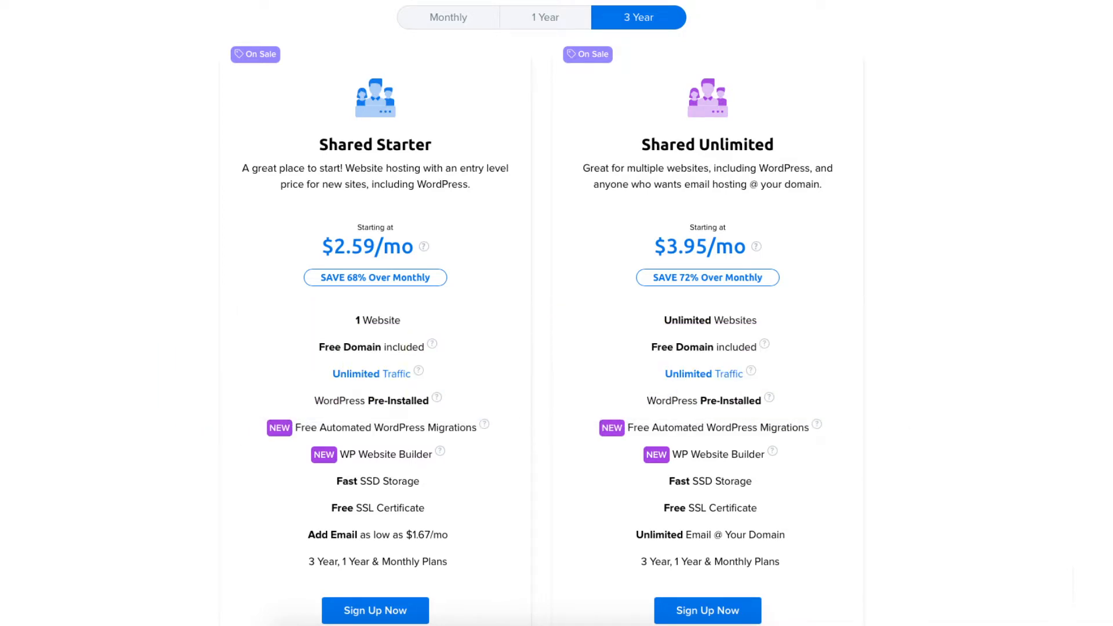
{"action": "left_click", "coordinate": [560, 16]}
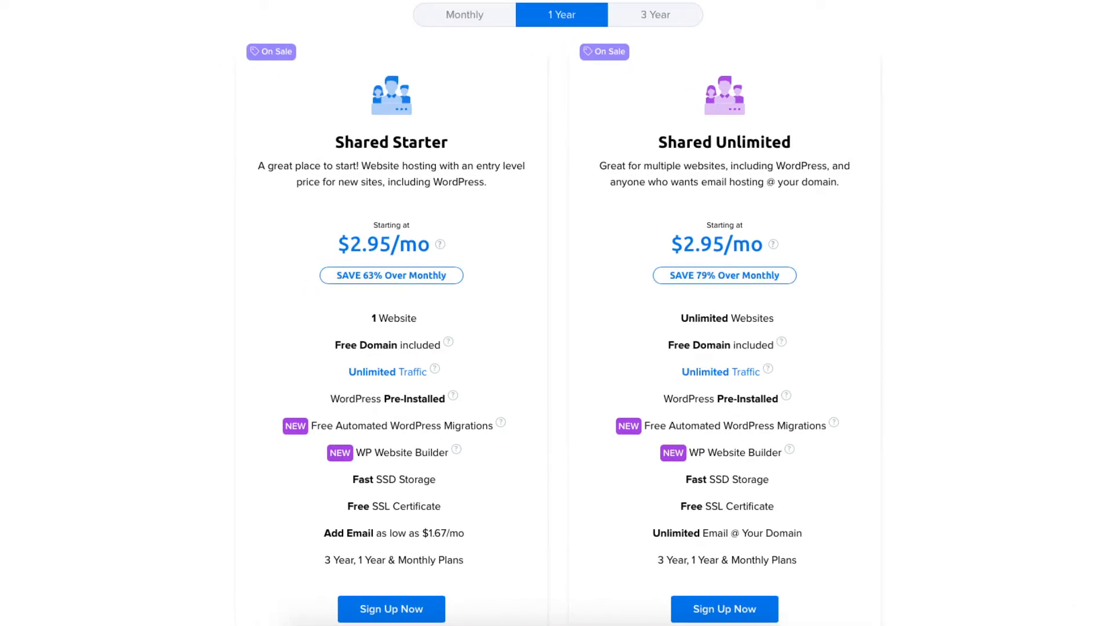
{"action": "left_click", "coordinate": [724, 608]}
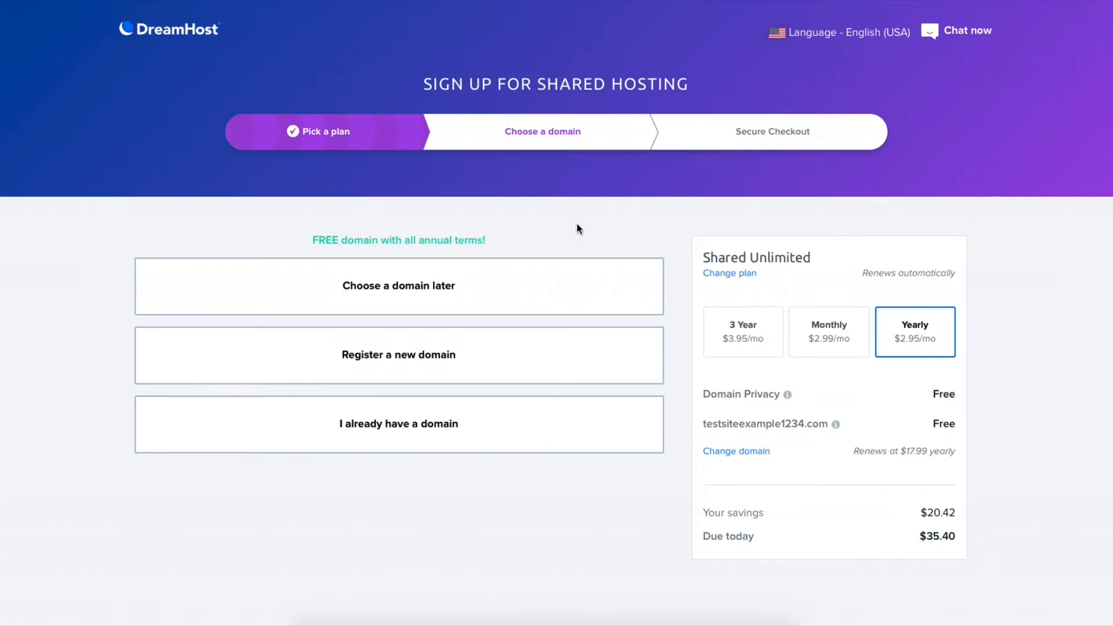
{"action": "mouse_move", "coordinate": [768, 432]}
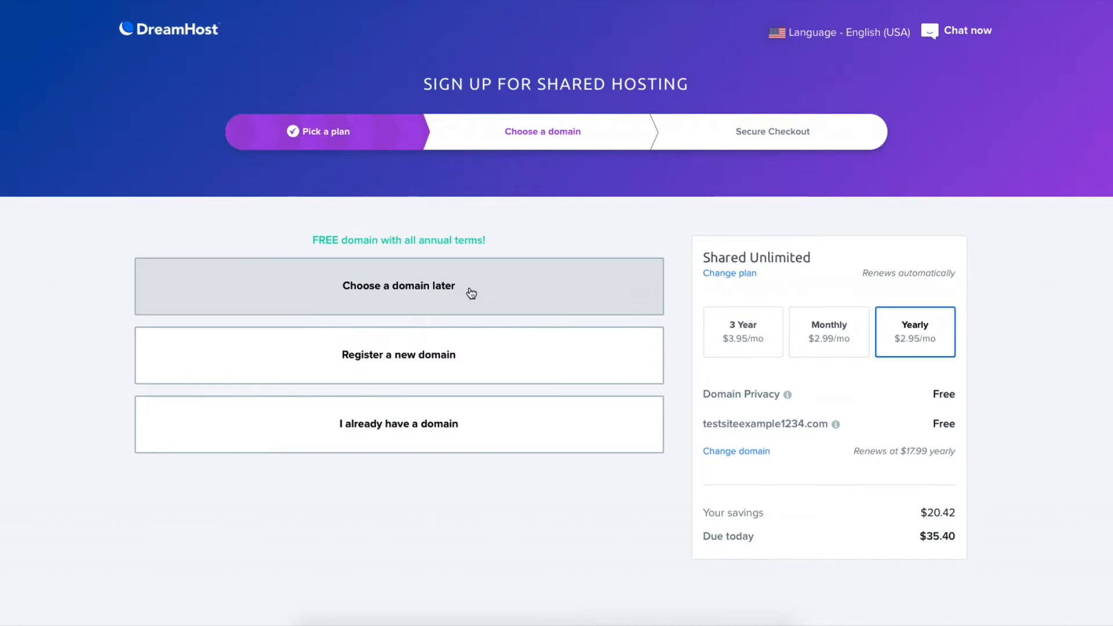
{"action": "mouse_move", "coordinate": [479, 288]}
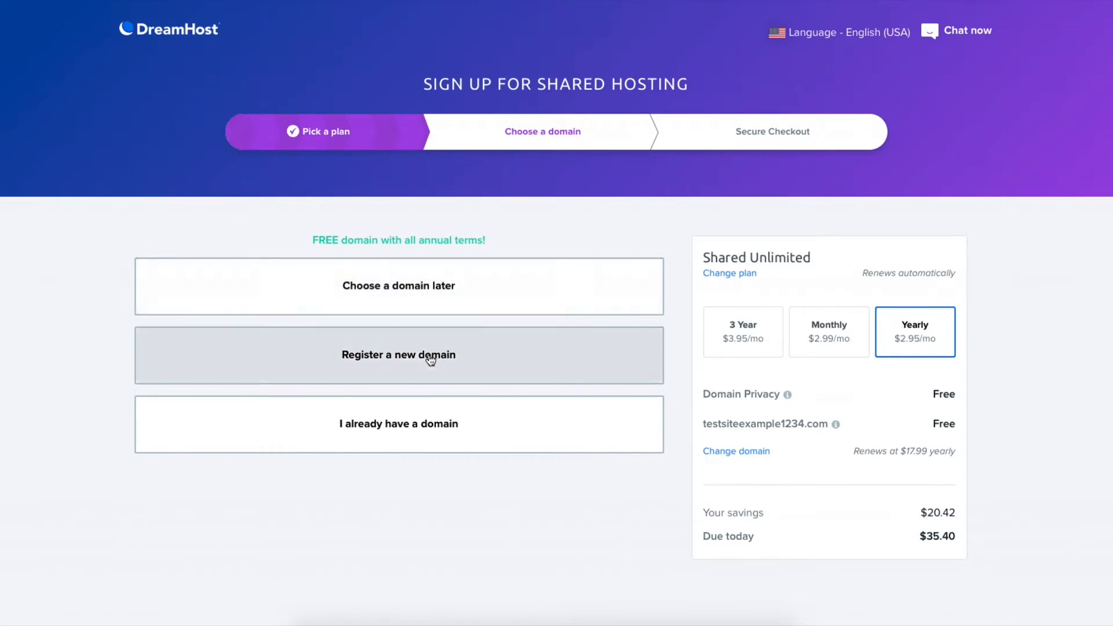
Step: Enter testsiteexample143.com as a new domain, then choose 'I already have a domain' instead
{"action": "left_click", "coordinate": [398, 354]}
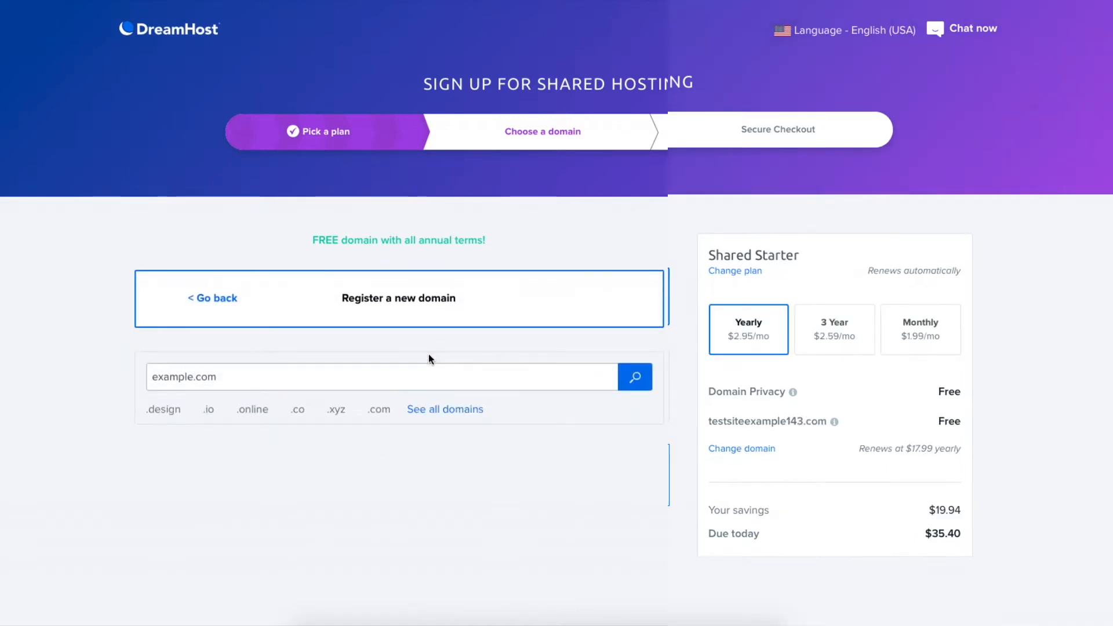
{"action": "type", "text": "testsiteexample143.com"}
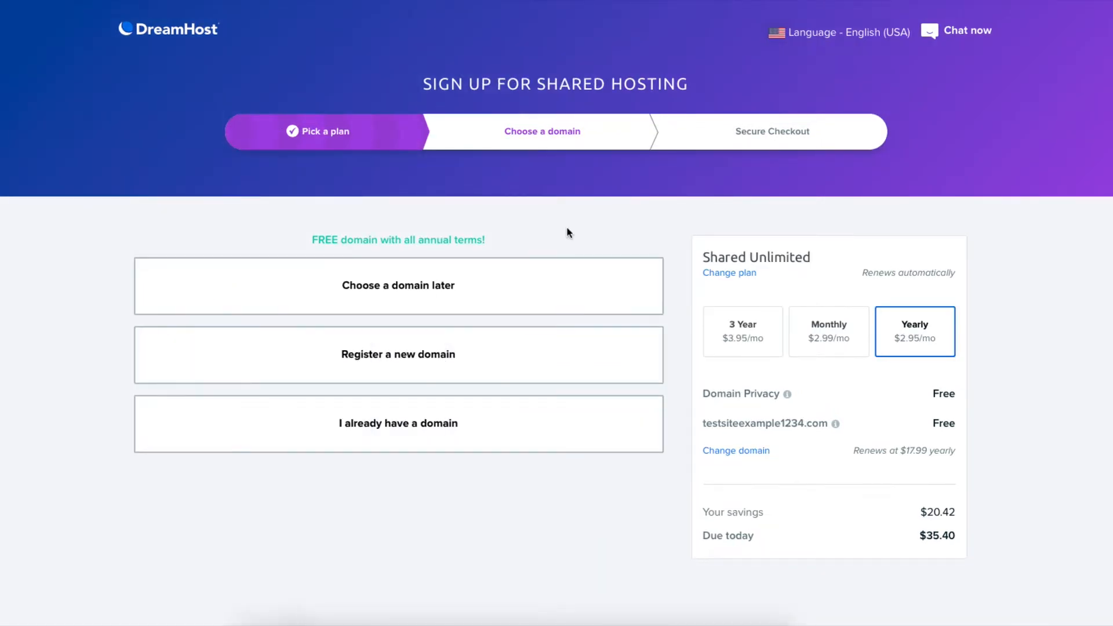
{"action": "left_click", "coordinate": [397, 423]}
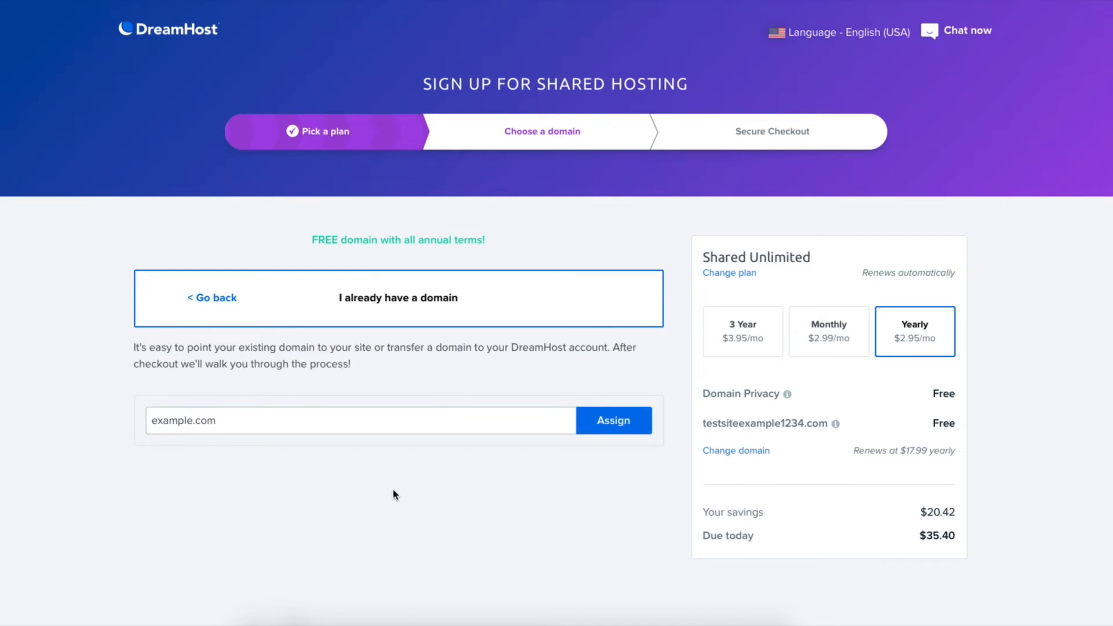
Step: Continue past the domain step to Secure Checkout showing $35.40 due today
{"action": "left_click", "coordinate": [612, 420]}
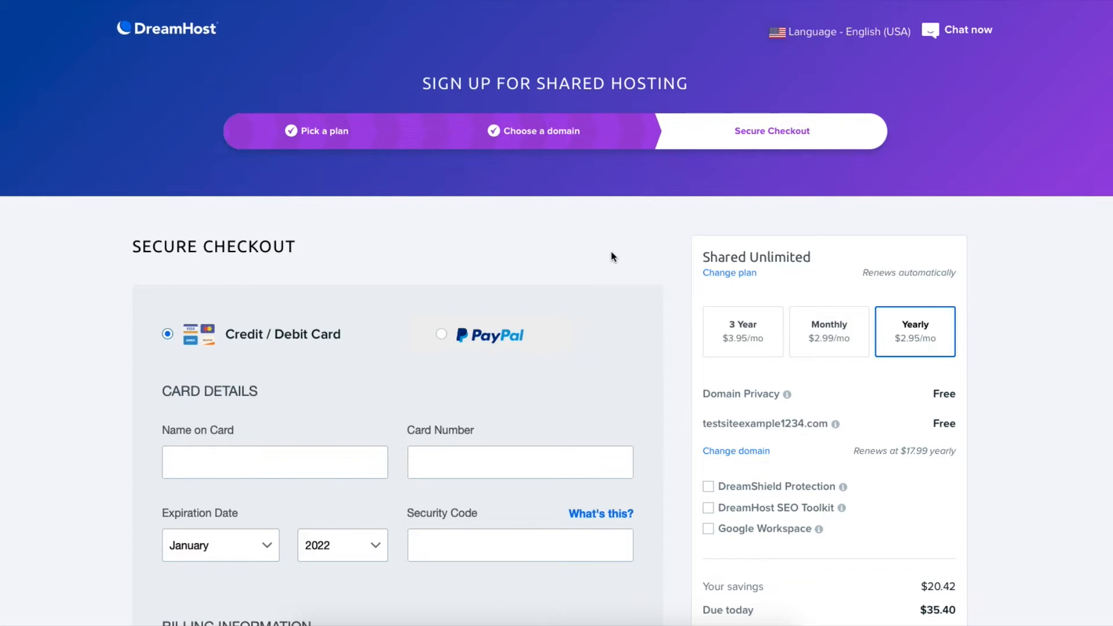
{"action": "mouse_move", "coordinate": [793, 403]}
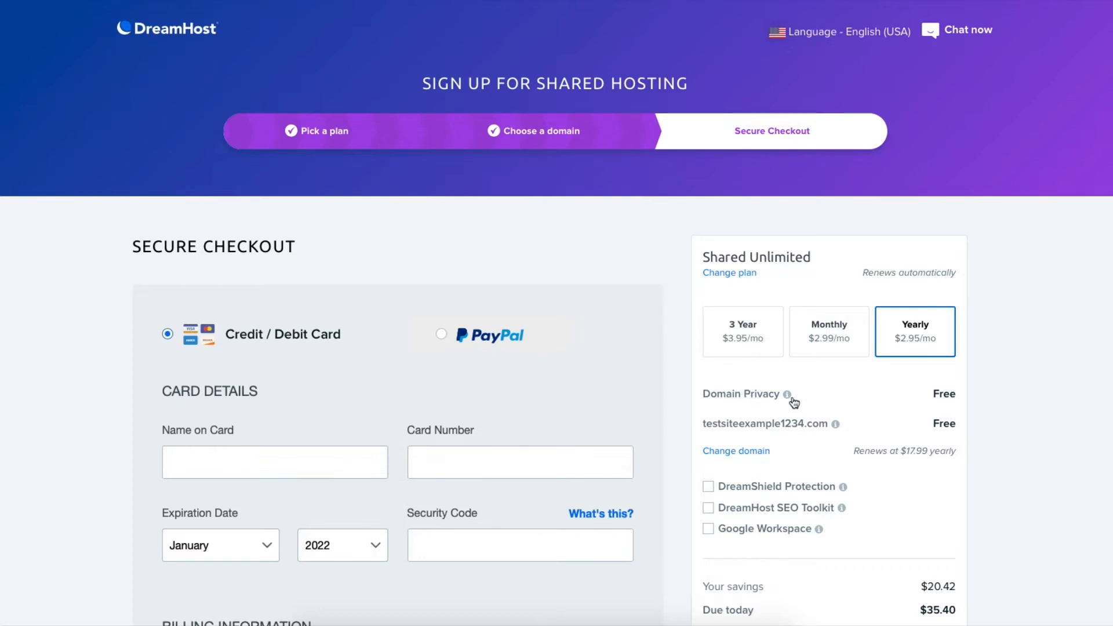
{"action": "mouse_move", "coordinate": [907, 398]}
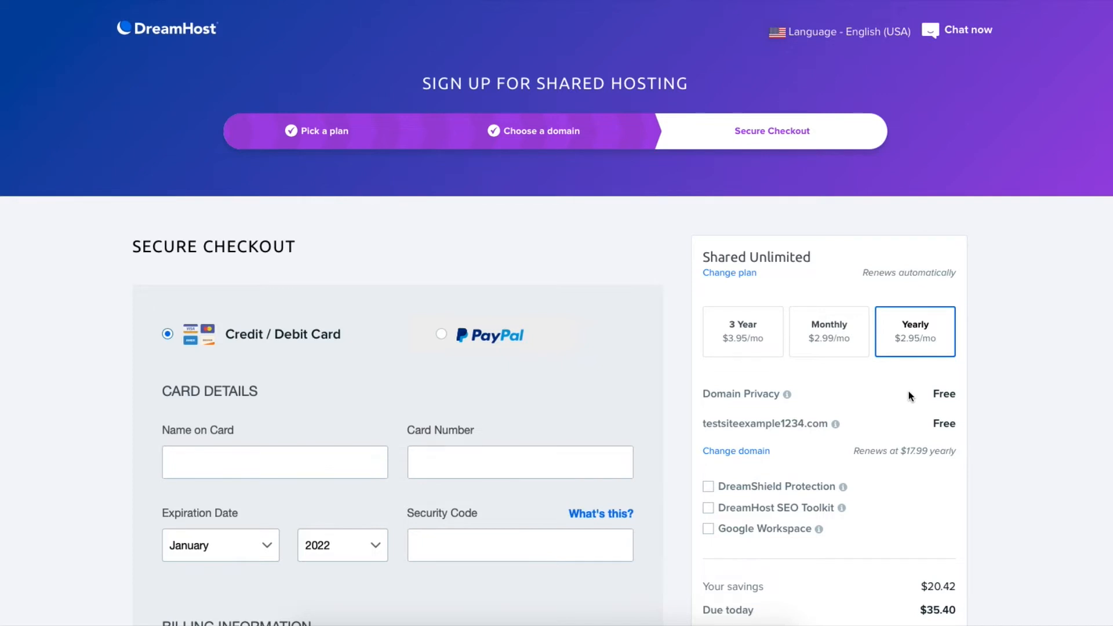
{"action": "left_click", "coordinate": [785, 394]}
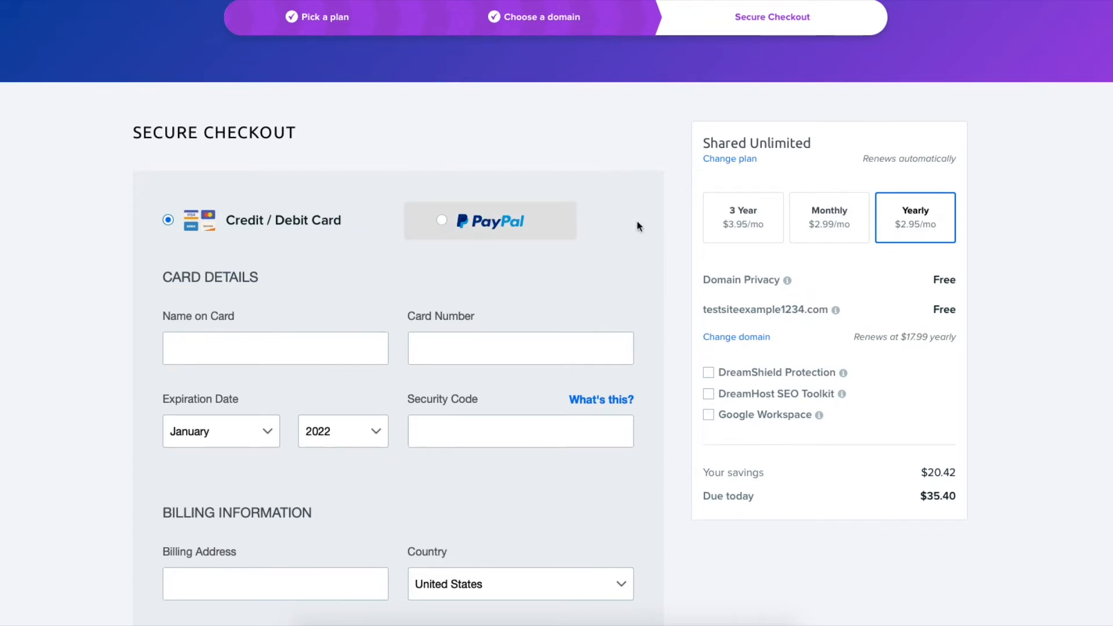
{"action": "scroll", "scroll_direction": "down", "scroll_amount": 3}
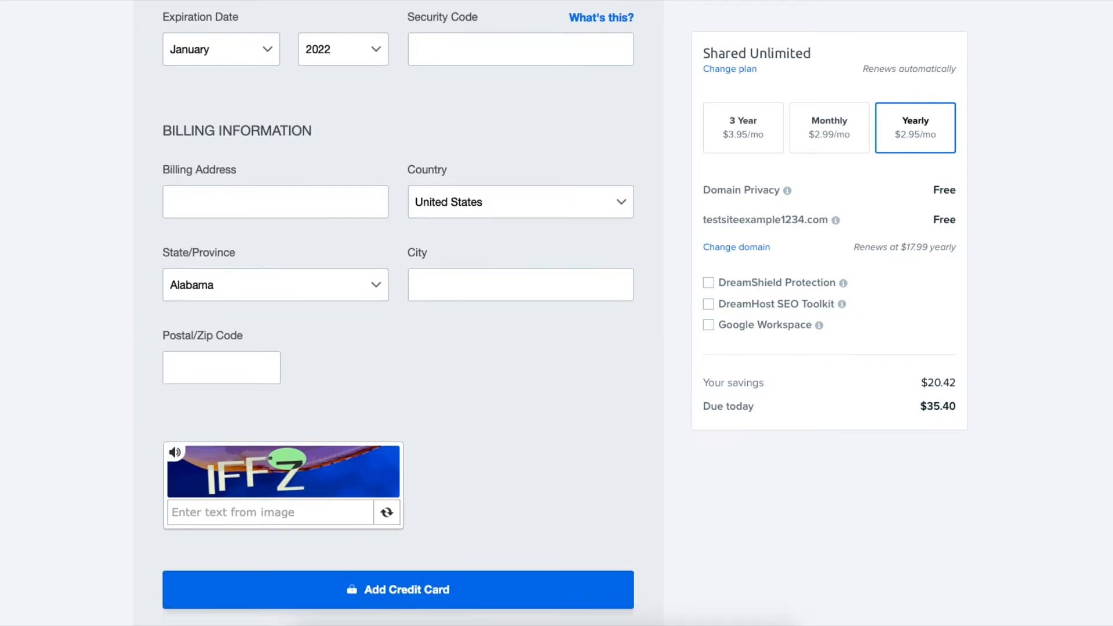
{"action": "scroll", "scroll_direction": "down", "scroll_amount": 3}
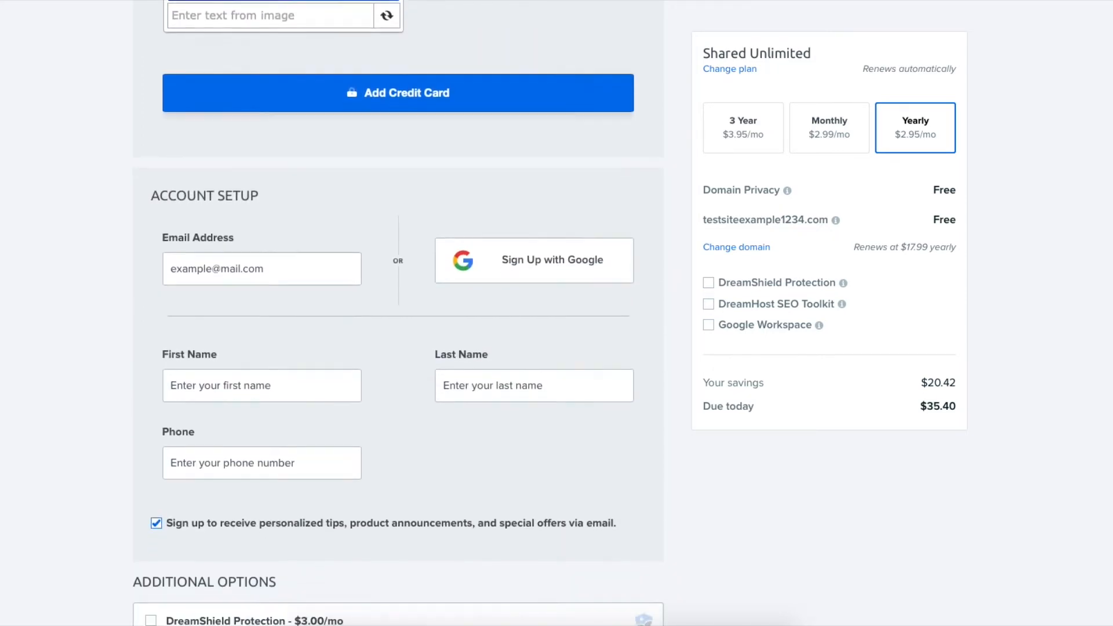
{"action": "scroll", "scroll_direction": "down", "scroll_amount": 3}
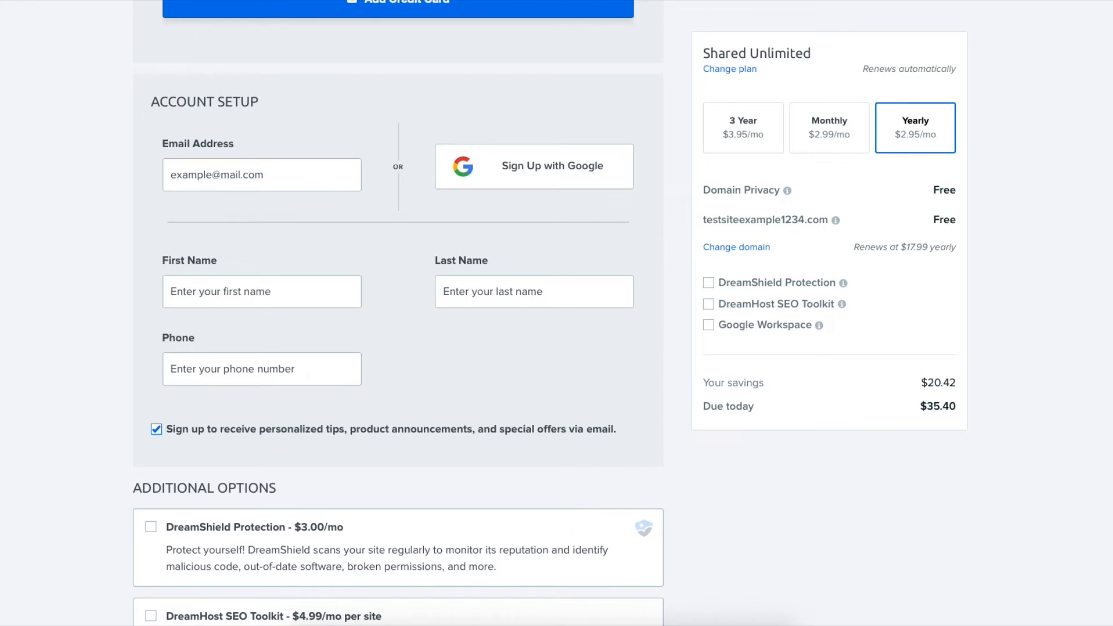
Step: Scroll to Additional Options, leaving DreamShield, SEO Toolkit and Google Workspace unchecked
{"action": "scroll", "scroll_direction": "down", "scroll_amount": 3}
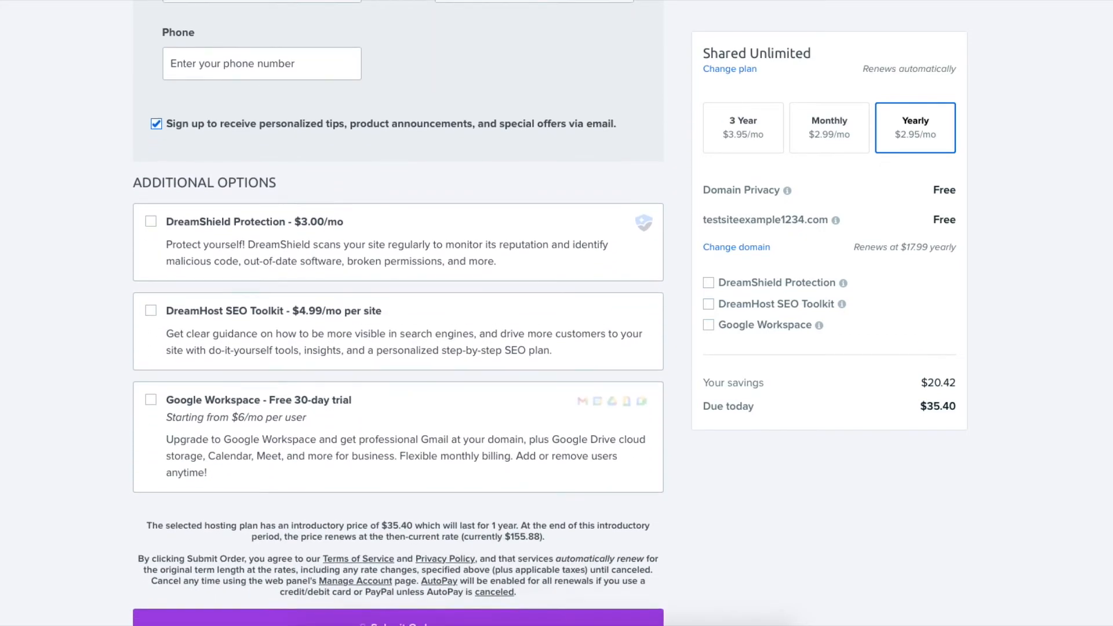
{"action": "scroll", "scroll_direction": "down", "scroll_amount": 3}
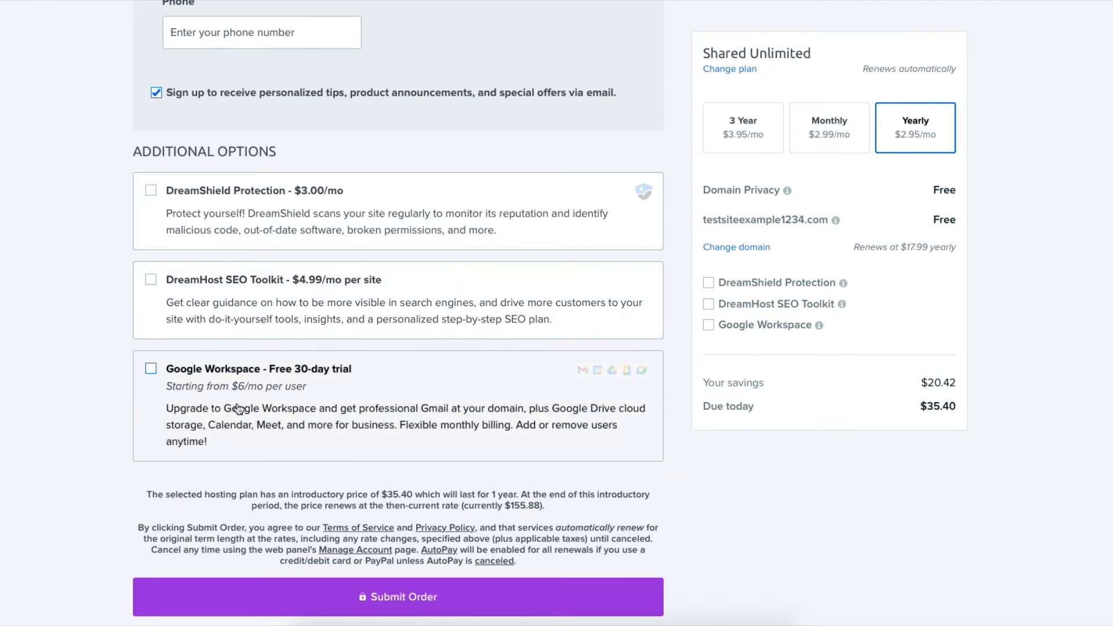
{"action": "mouse_move", "coordinate": [103, 317]}
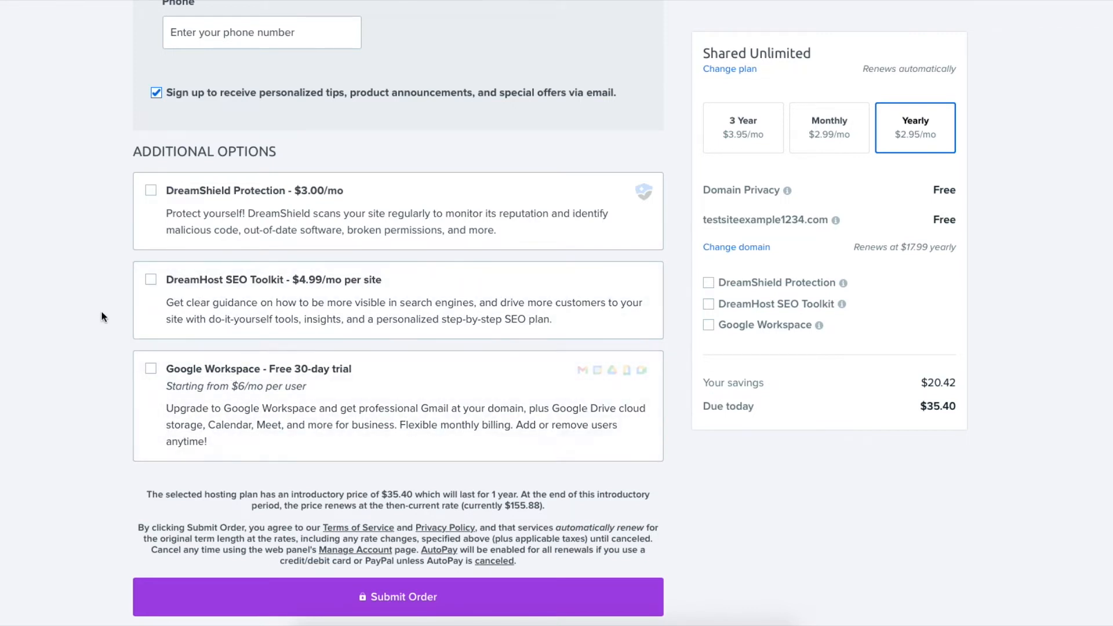
{"action": "mouse_move", "coordinate": [98, 306]}
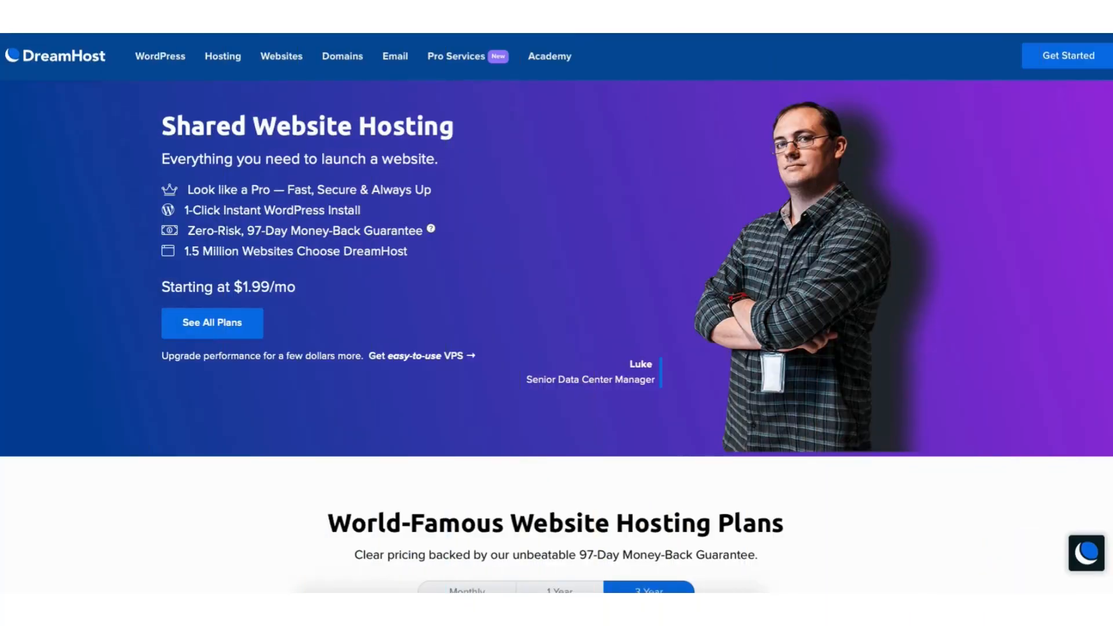
{"action": "scroll", "scroll_direction": "down", "scroll_amount": 3}
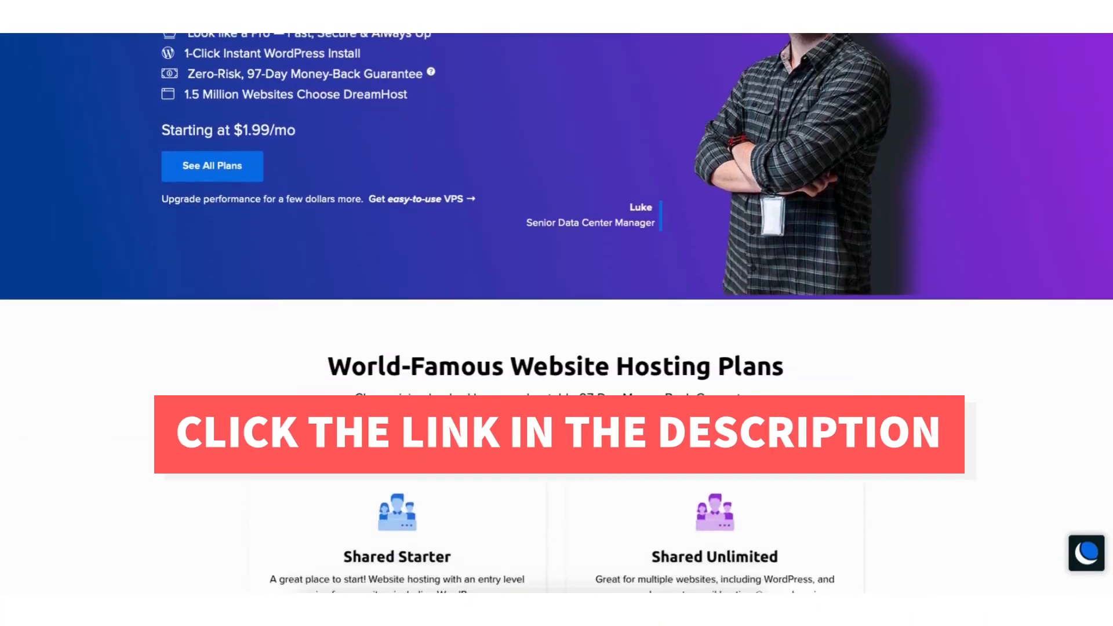
{"action": "scroll", "scroll_direction": "down", "scroll_amount": 3}
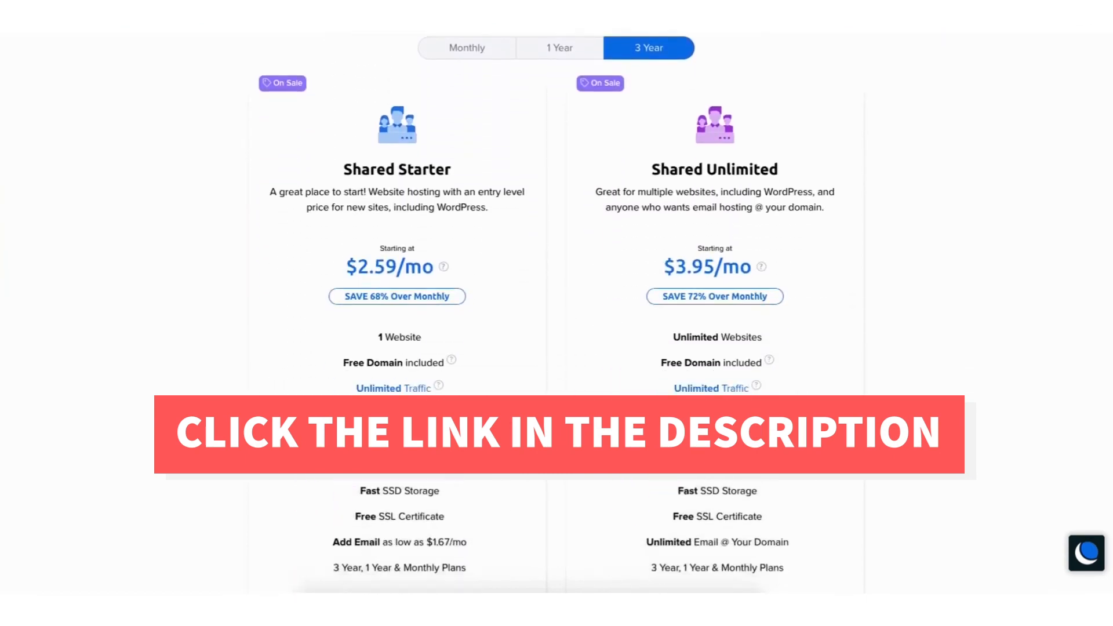
{"action": "scroll", "scroll_direction": "down", "scroll_amount": 3}
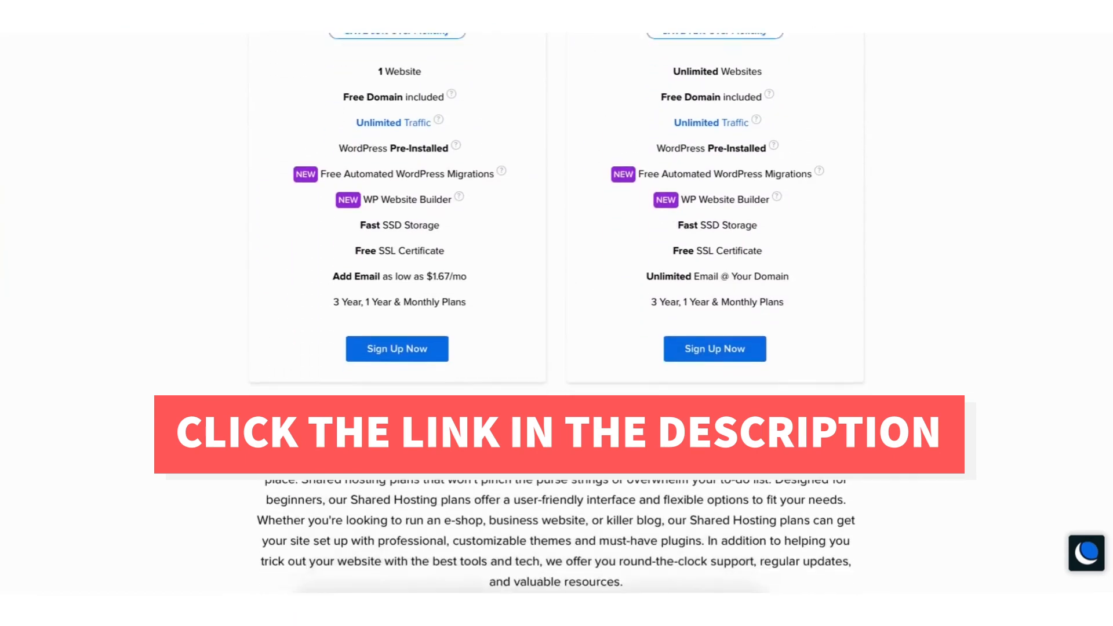
{"action": "scroll", "scroll_direction": "down", "scroll_amount": 3}
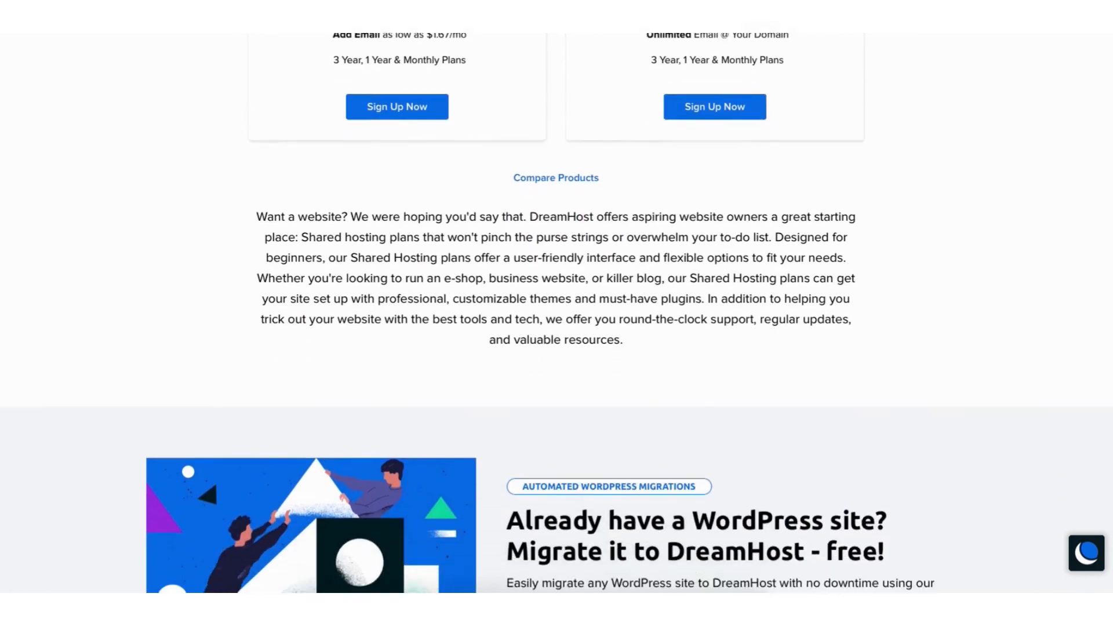